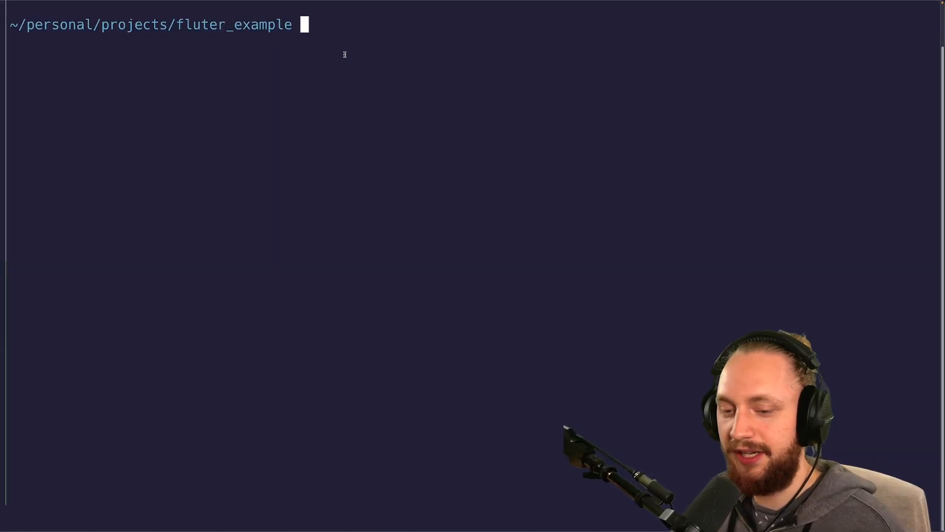
Step: Launch 'nvim .' in the Flutter project and open lib/main.dart by searching 'main'
type("nvim .")
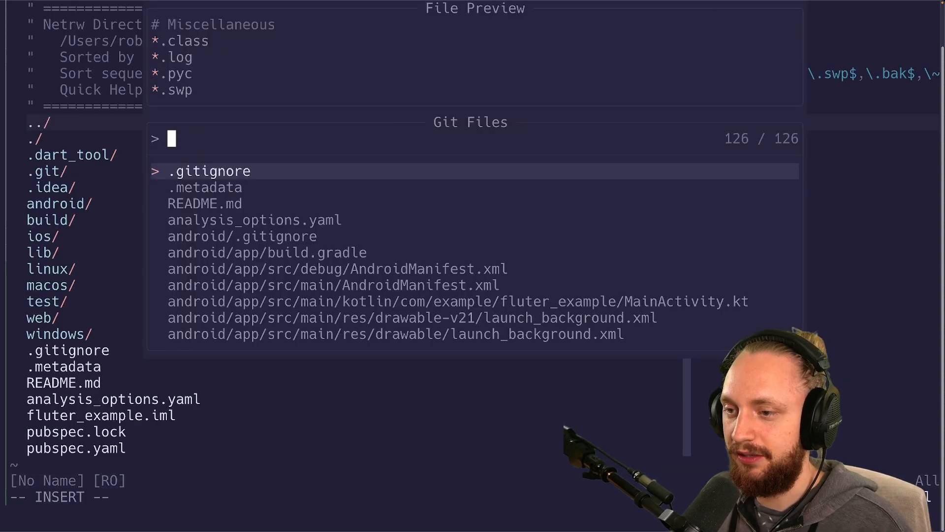
type("main")
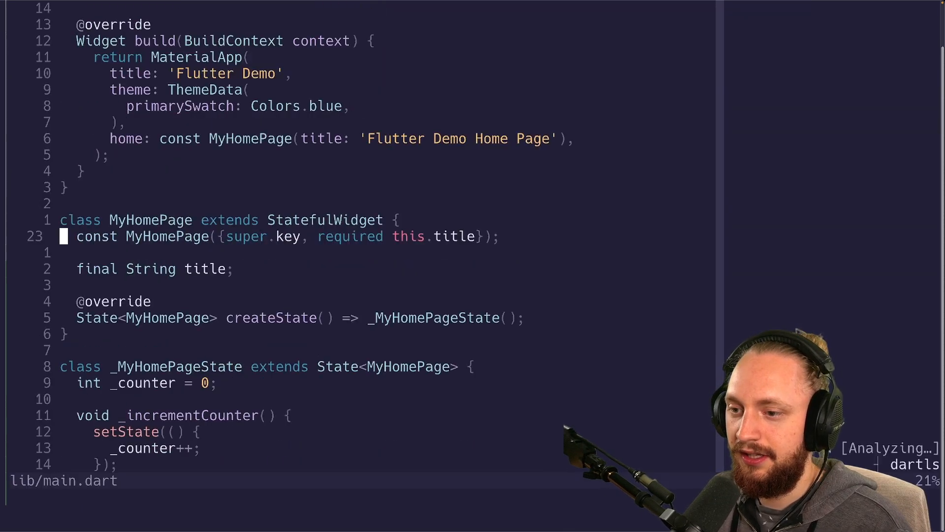
Step: Insert 'cardColor: Colors.white,' into ThemeData just above primarySwatch
scroll("up", 3)
type("card")
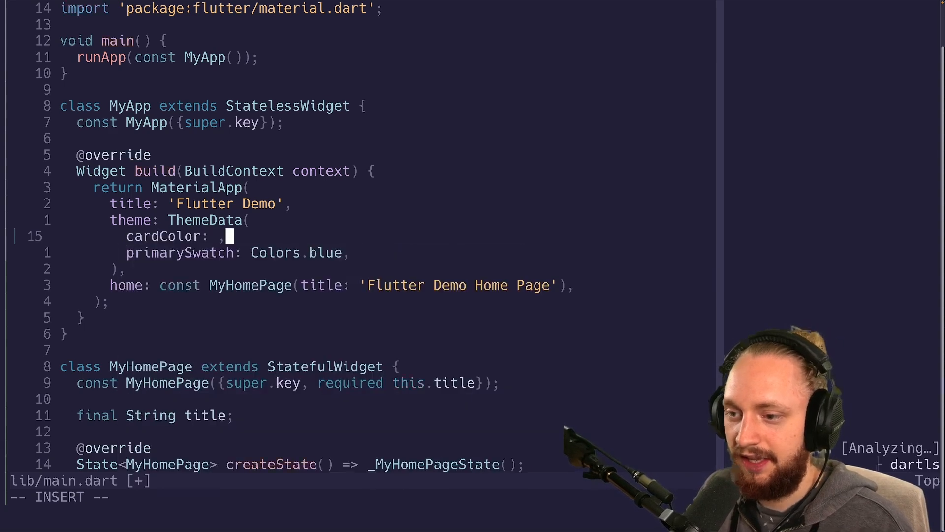
type("Colors.white")
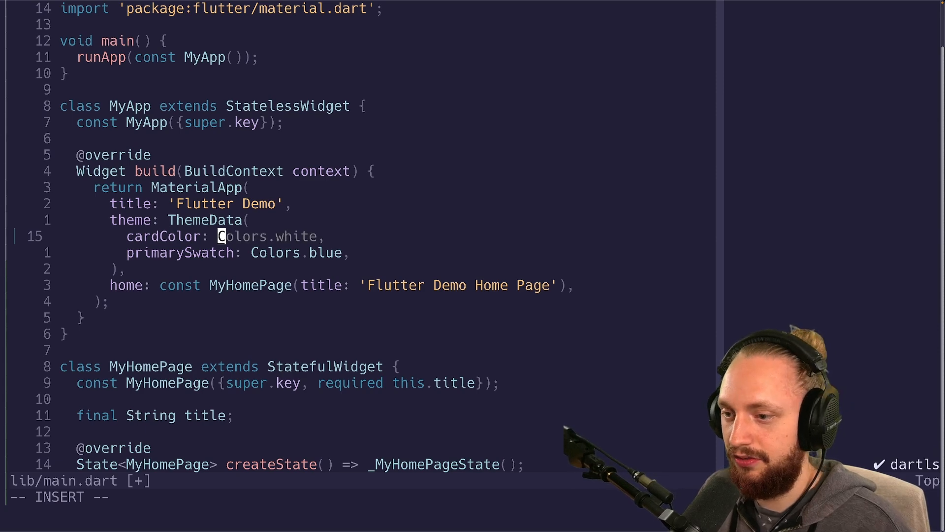
type("red")
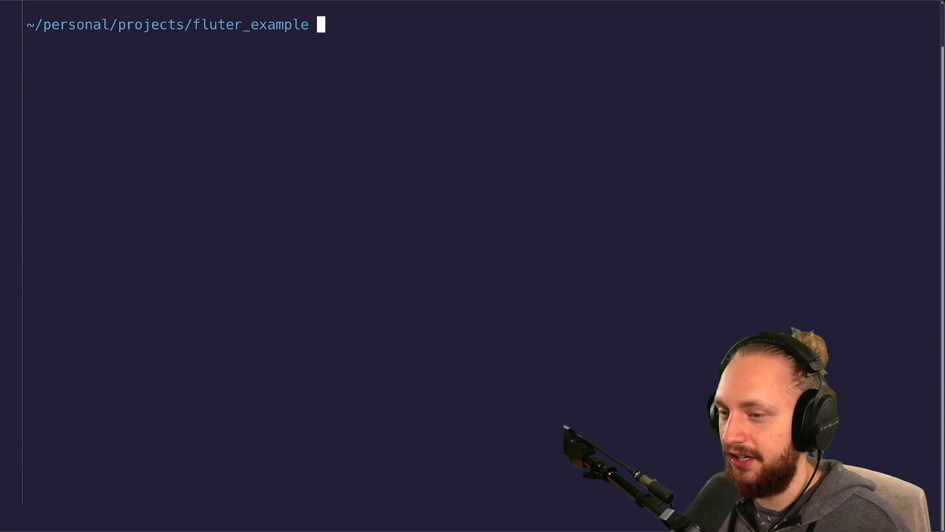
Step: Run the flutter-watch command to start the demo app with Dart file watching
type("flutter-")
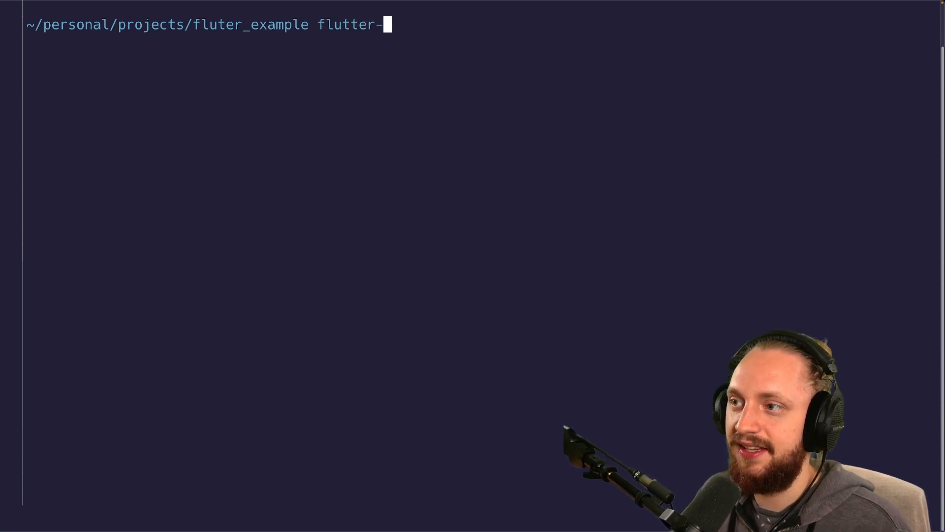
type("watch")
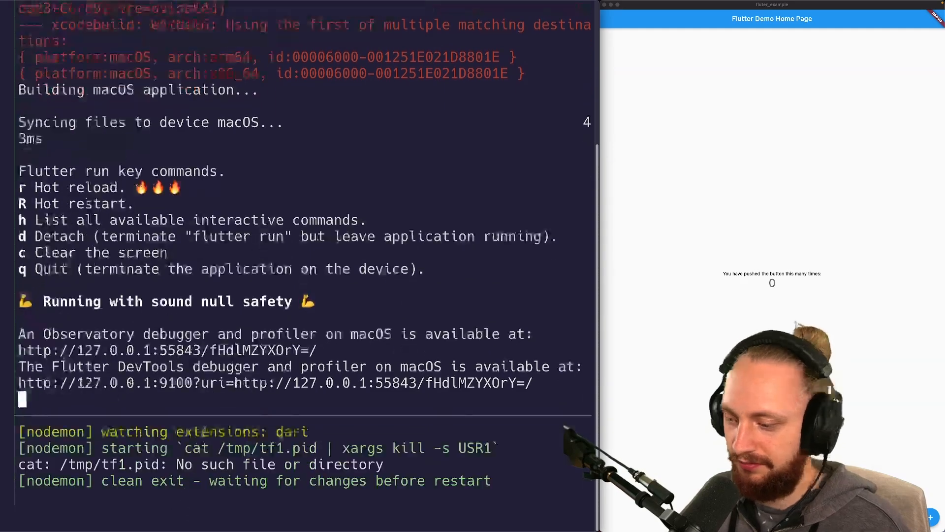
Step: Scroll through the flutter run help output listing all available commands
scroll("down", 3)
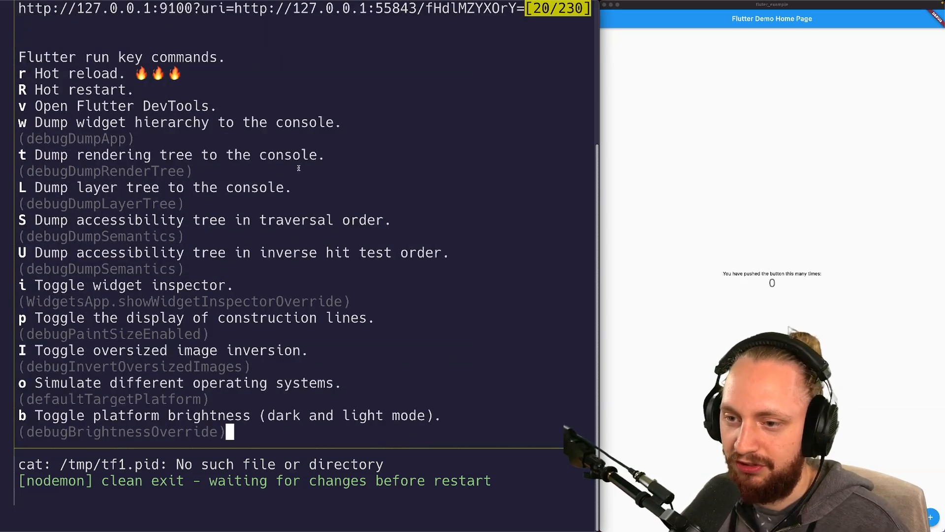
scroll("down", 3)
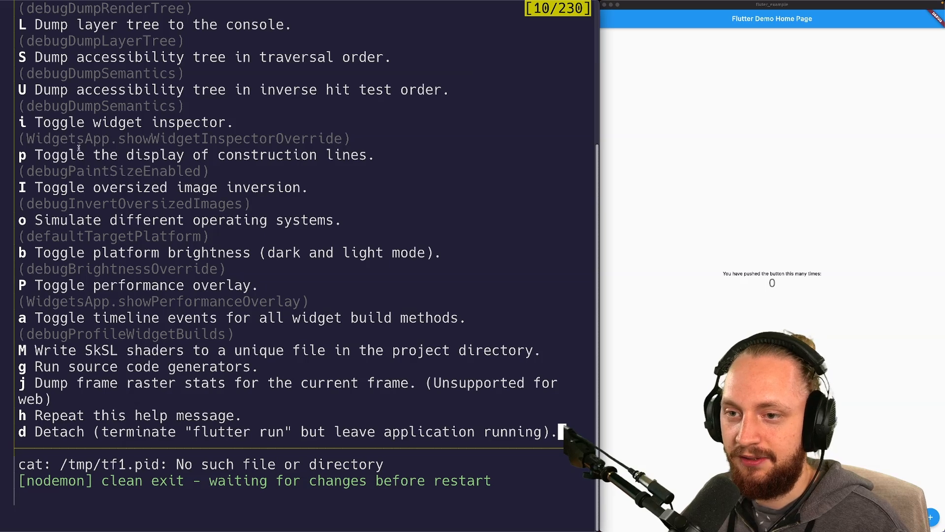
scroll("down", 3)
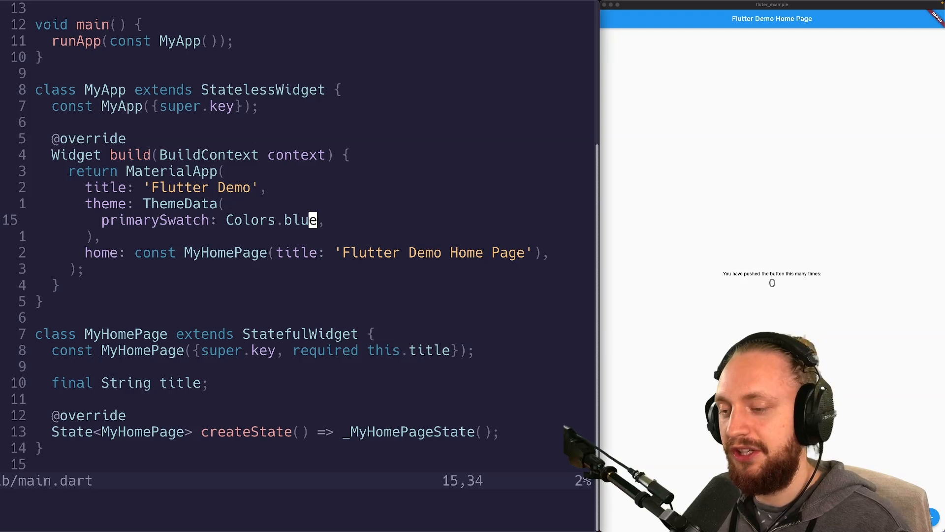
Step: Replace 'blue' with 'red' in primarySwatch's Colors.blue and save main.dart
type("red")
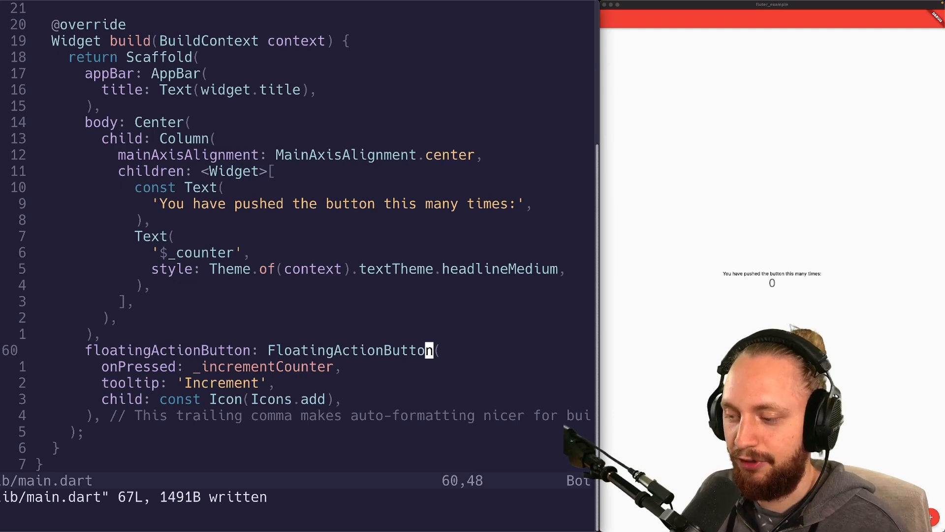
Step: Show dartls code actions for FloatingActionButton and filter them by 'ext'
key("ctrl+.")
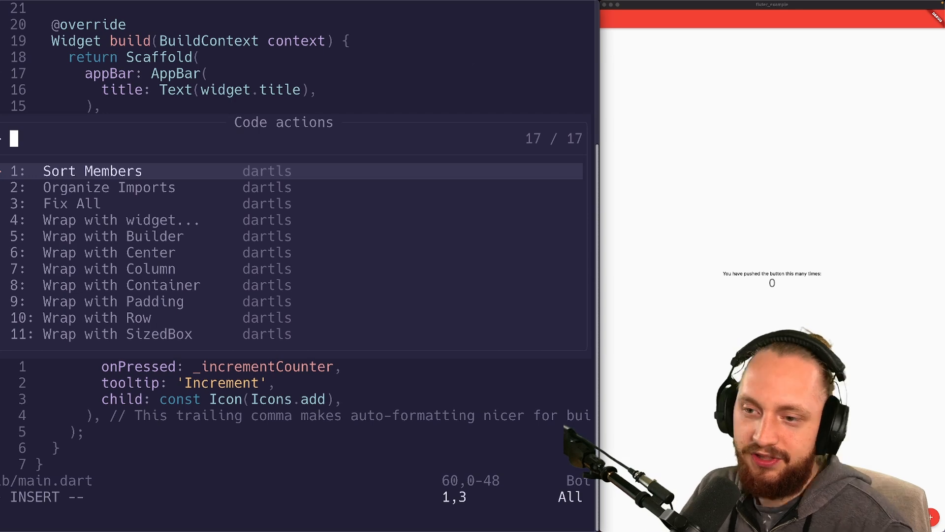
type("ext")
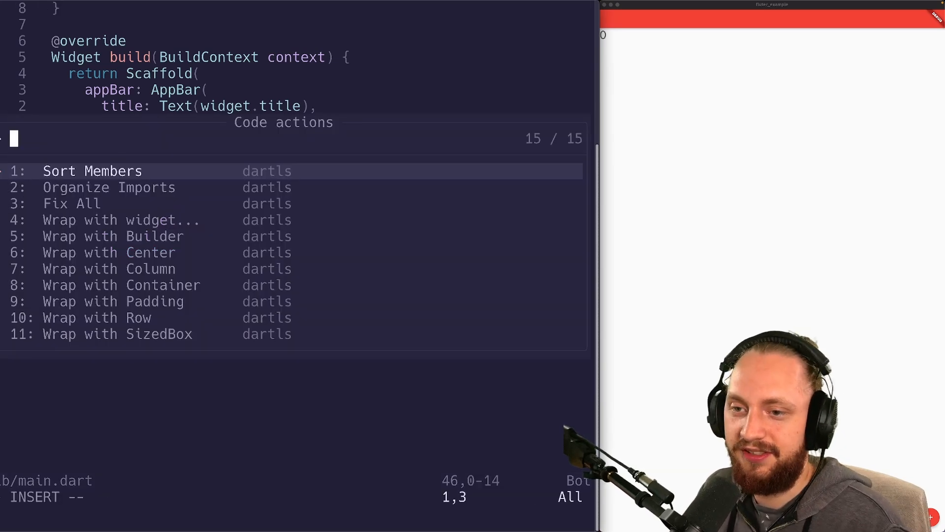
Step: Filter the widget's code actions with 'w' and choose a Wrap with… option
type("w")
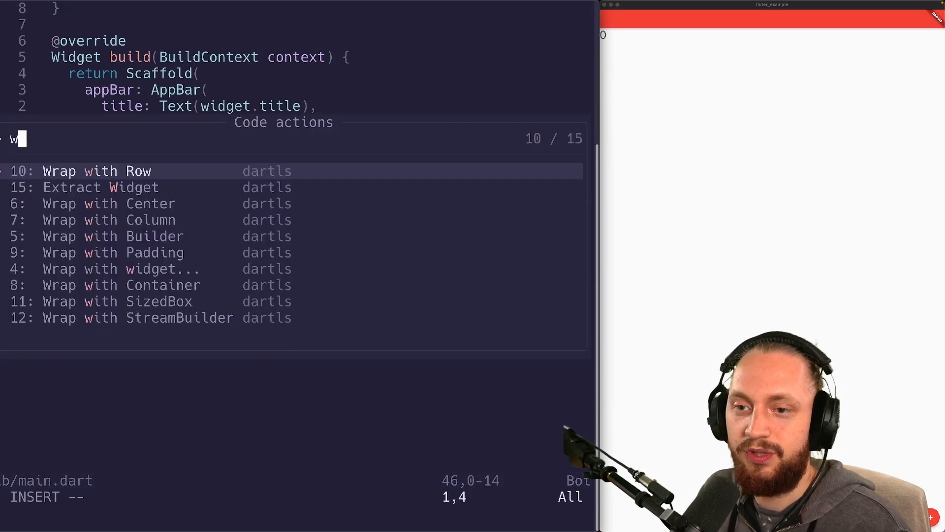
key("Escape")
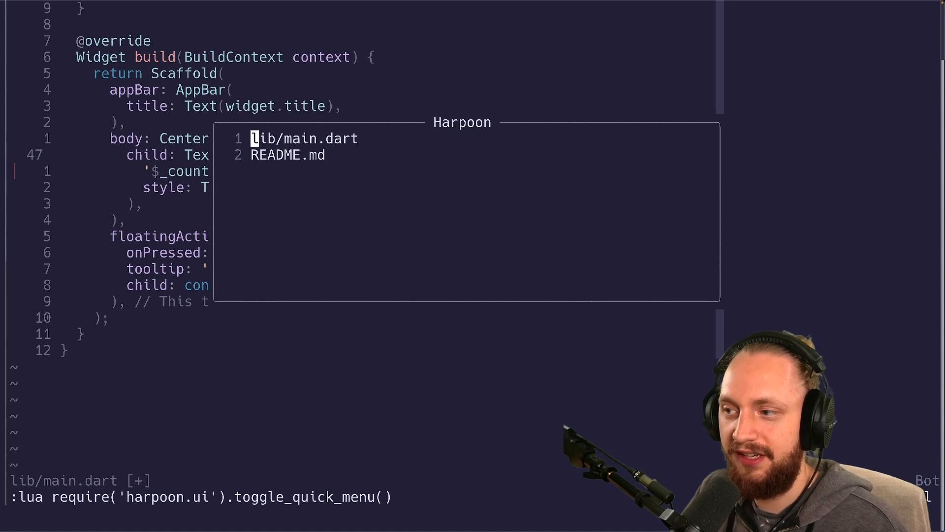
Step: Locate main.dart in the nvim-tree file explorer
key("V")
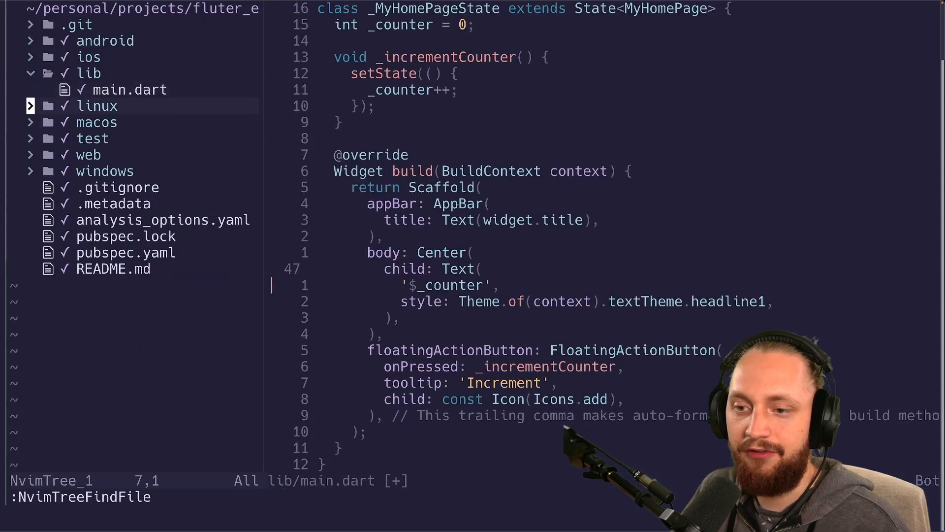
left_click(163, 220)
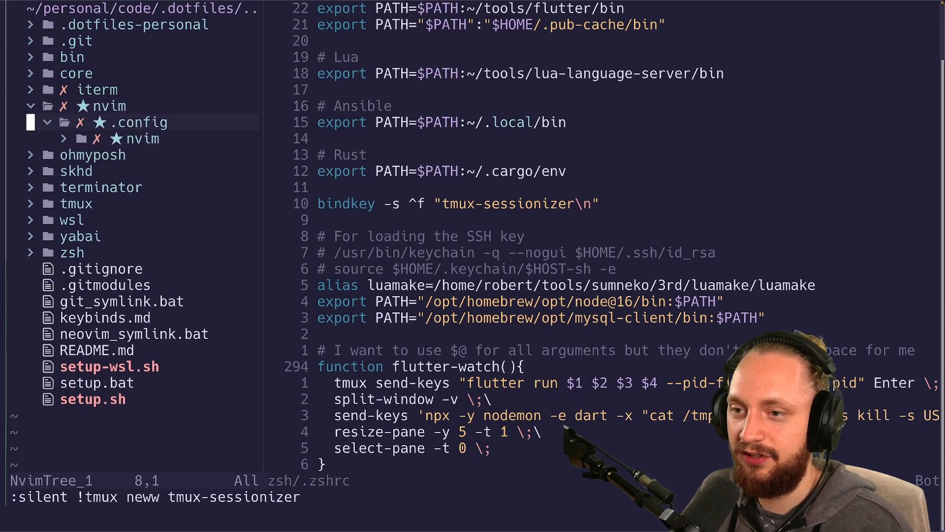
Step: Expand the nvim config folder in the dotfiles file tree
left_click(139, 138)
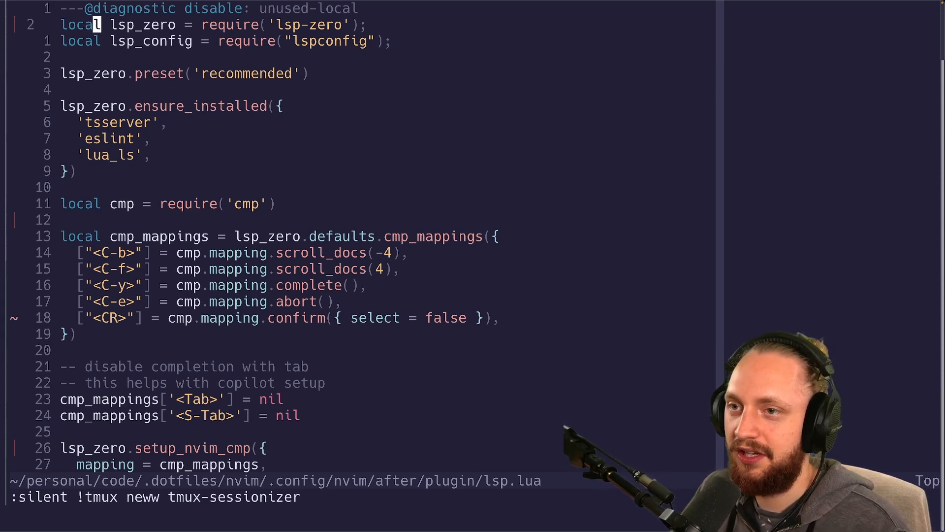
Step: Browse lsp.lua's LSP configuration and close the Mason installed-servers window
key("v")
type(":Mason")
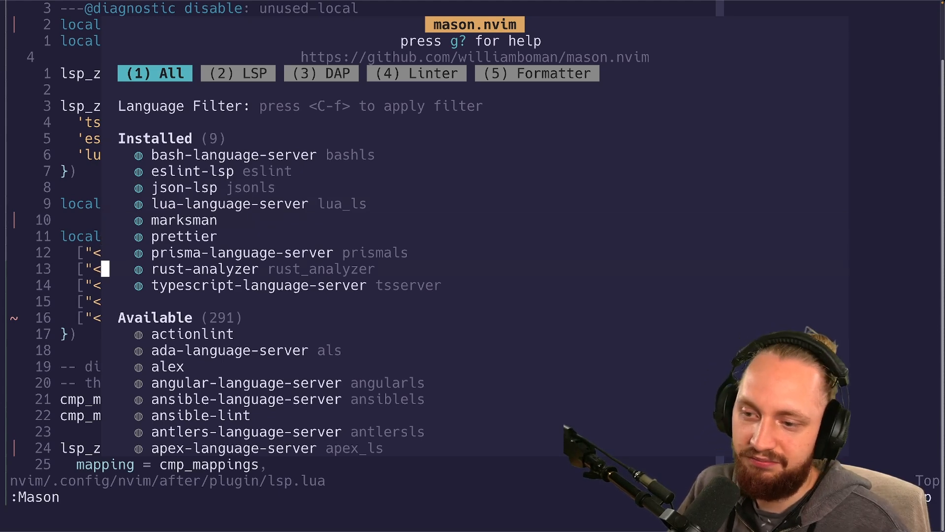
key("q")
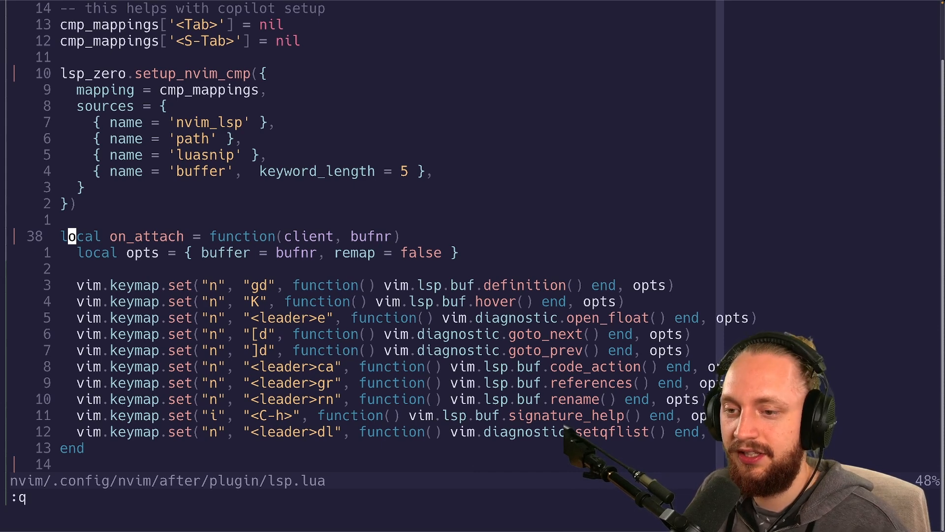
scroll("down", 3)
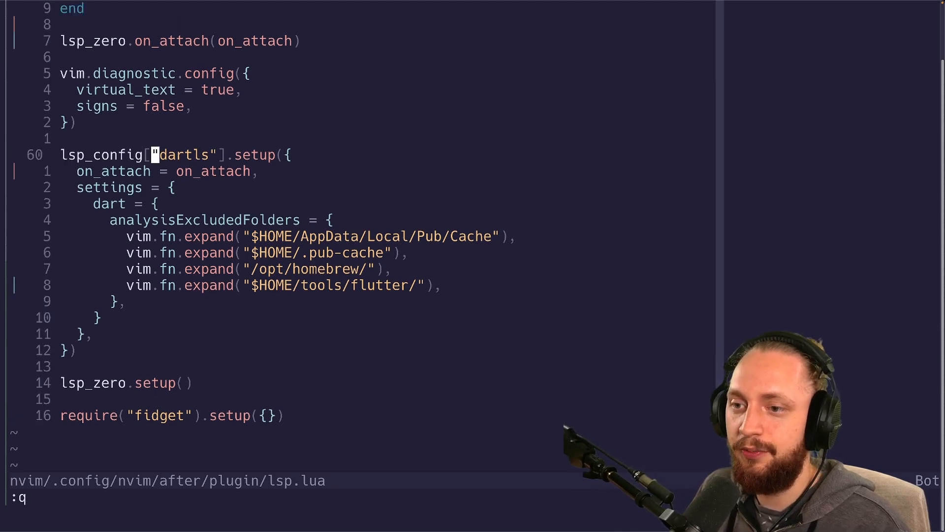
key("l")
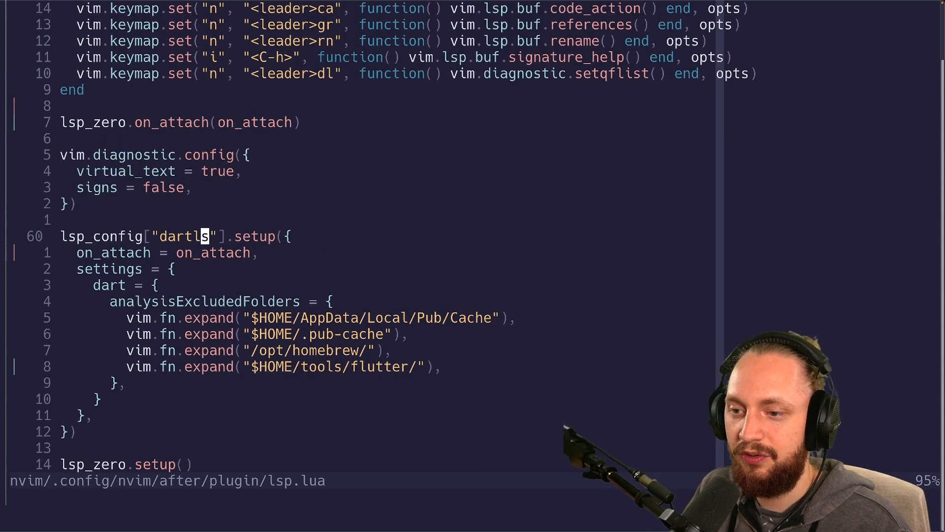
key("v")
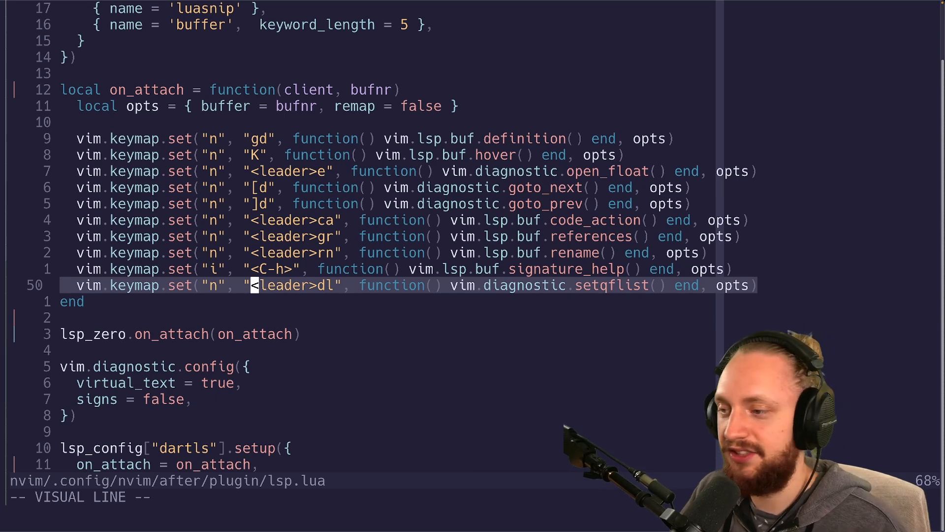
key("k")
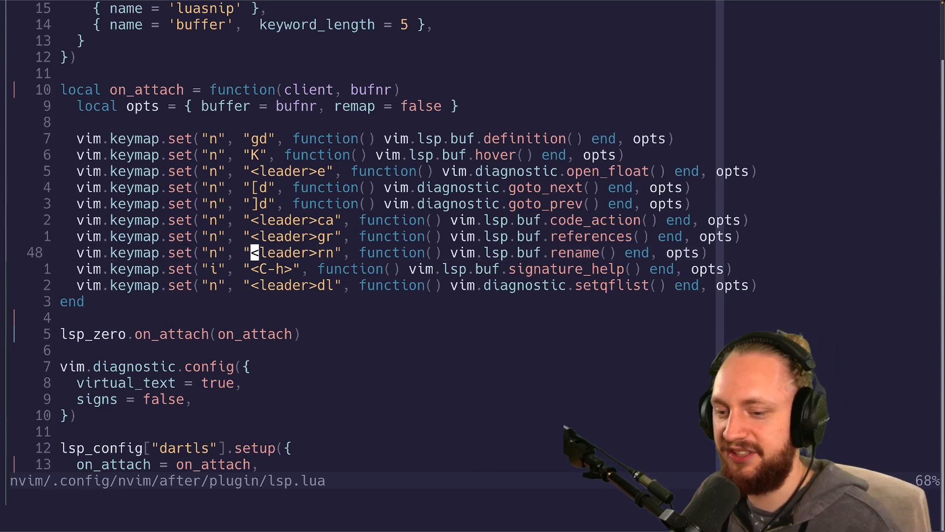
scroll("down", 3)
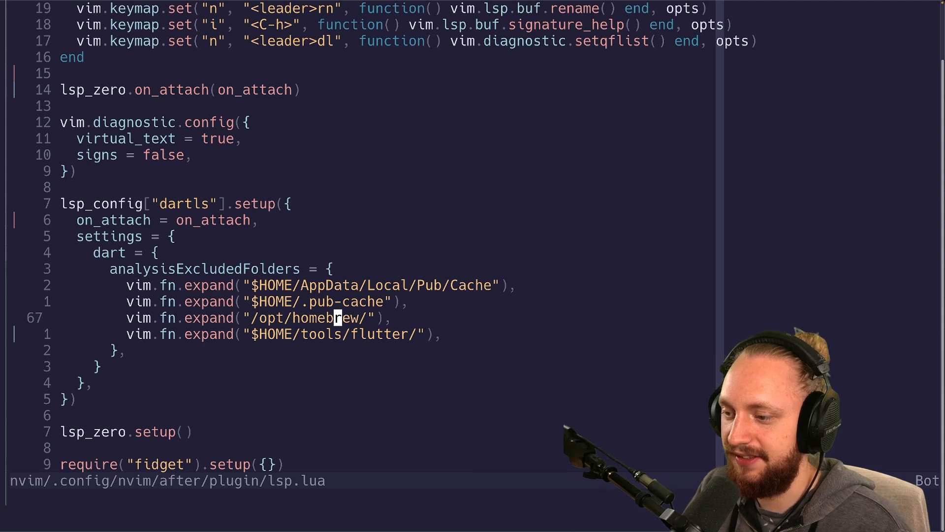
key("V")
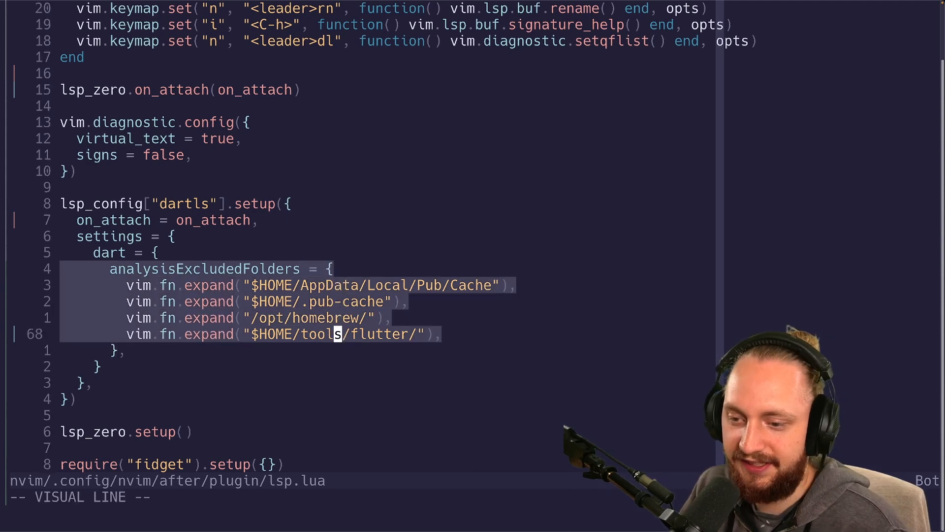
key("j")
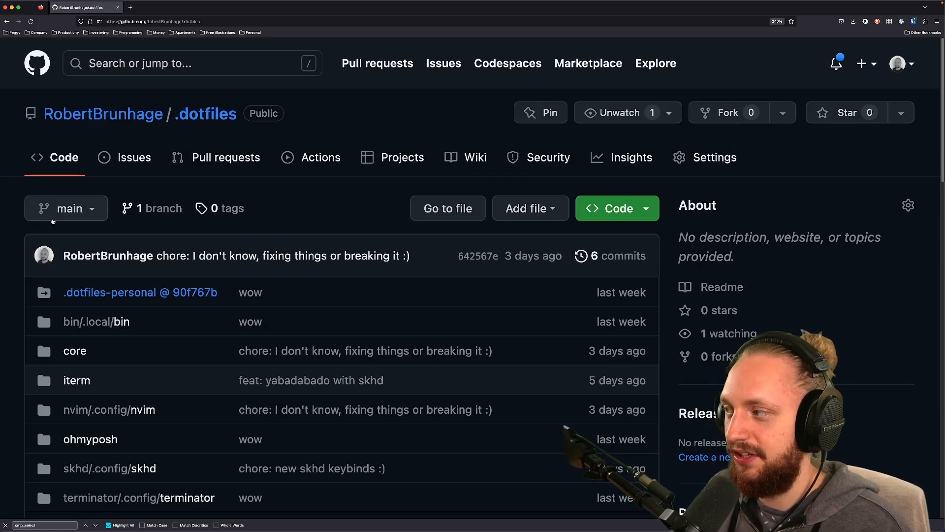
Step: Select the .dotfiles repository name and scroll to the setup scripts, keybinds.md and README
double_click(205, 114)
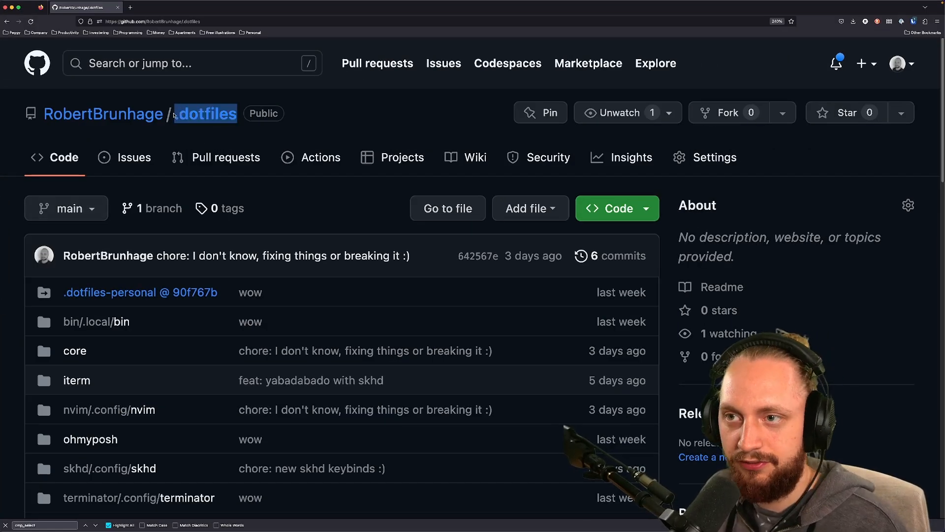
scroll("down", 3)
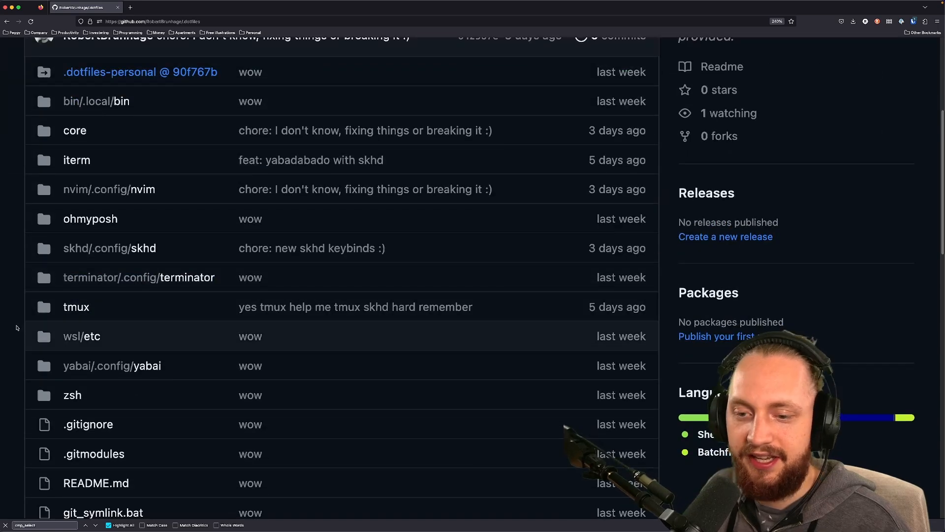
mouse_move(76, 307)
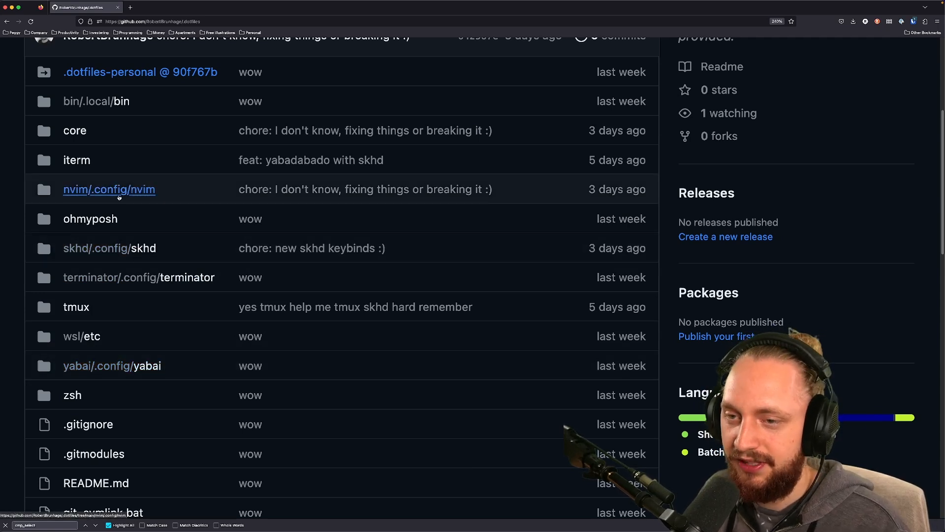
scroll("down", 3)
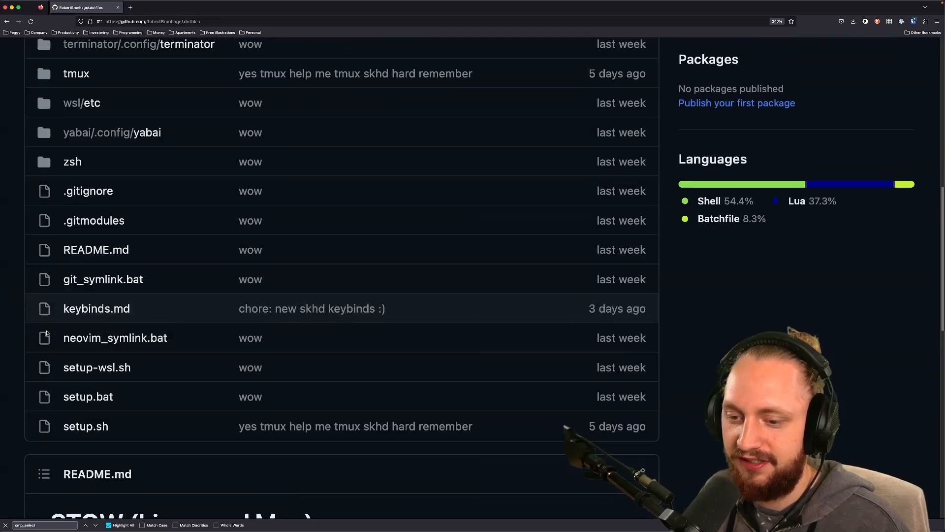